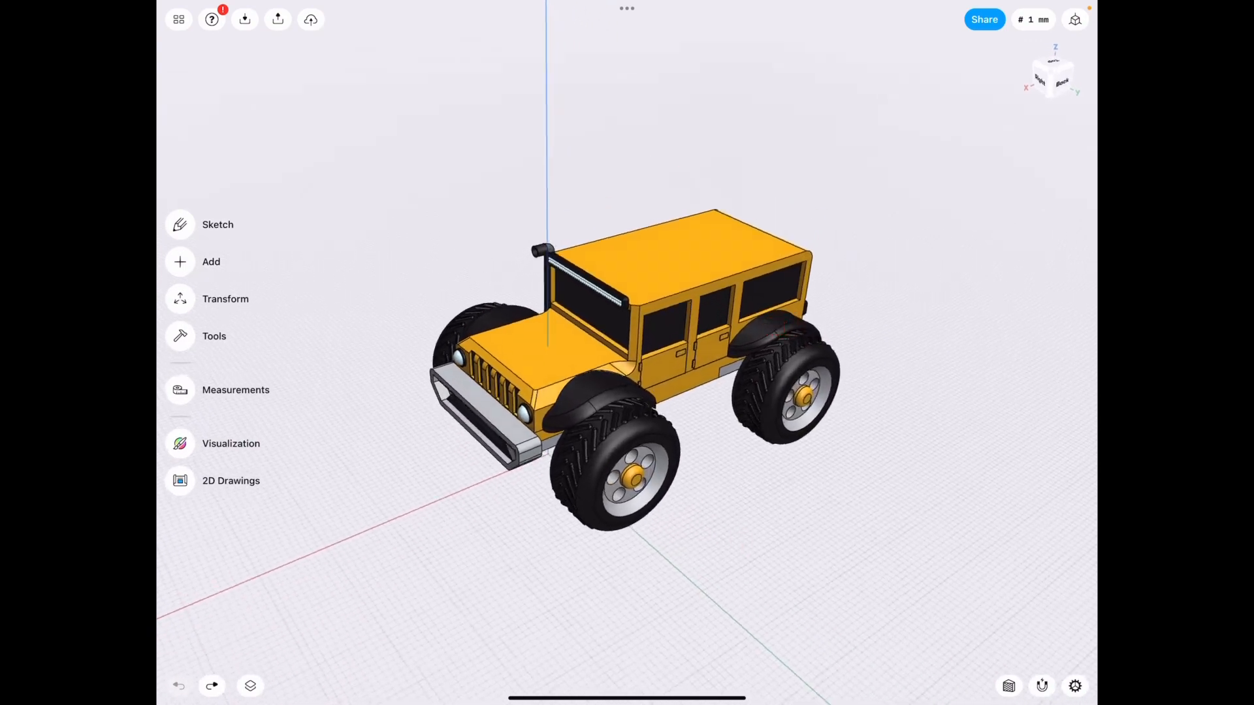
- Sketch on a plane through the jeep, then undo the lines drawn across it
left_click(218, 224)
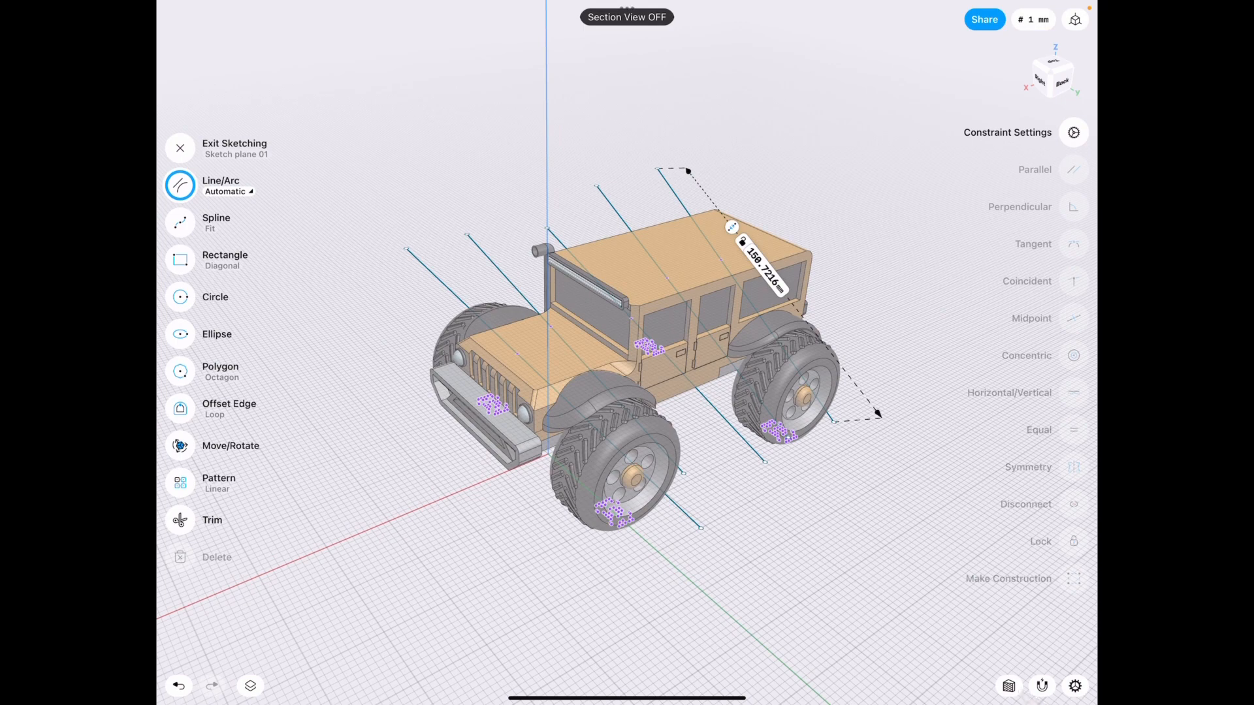
left_click(178, 687)
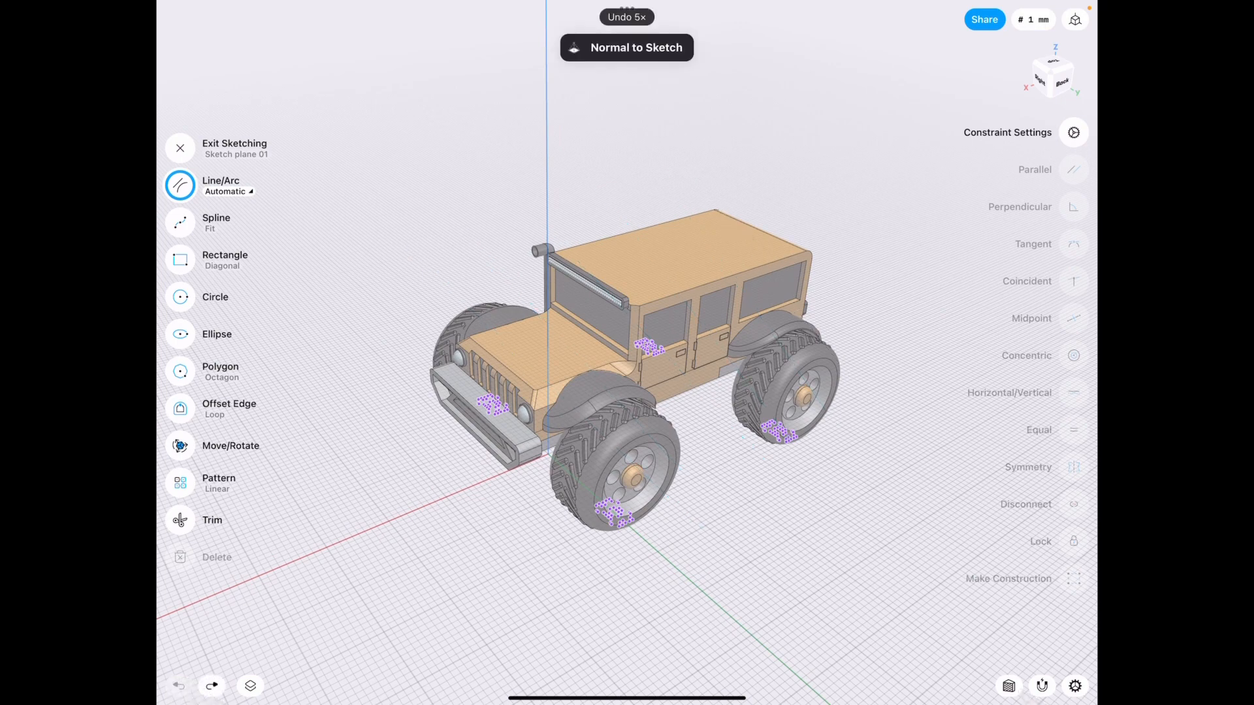
left_click(180, 149)
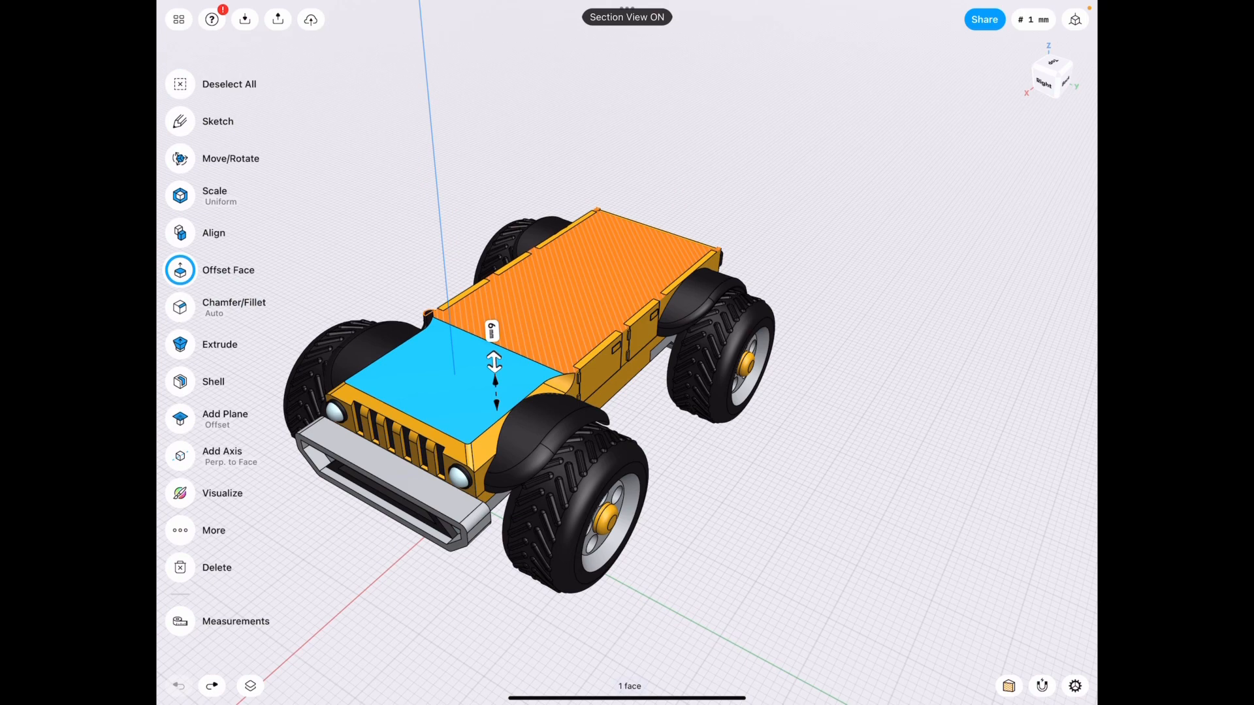
- Turn Section View off and start a new sketch plane beside the jeep
left_click(627, 17)
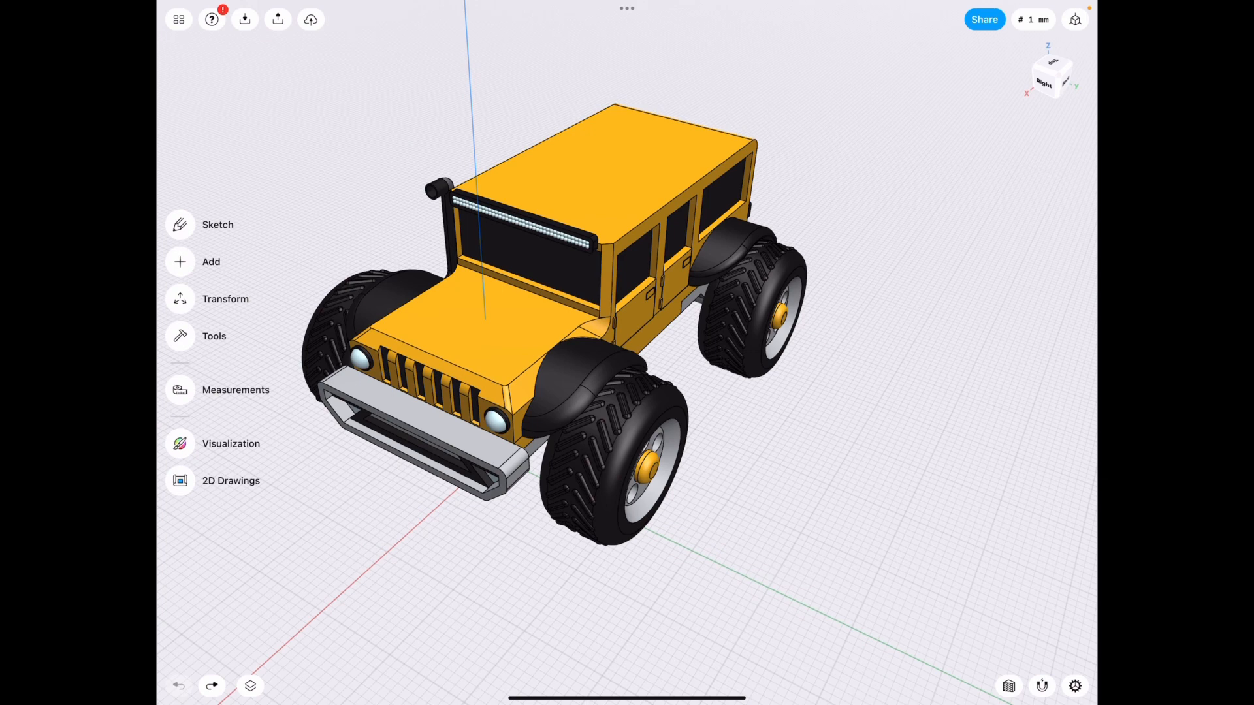
left_click(210, 261)
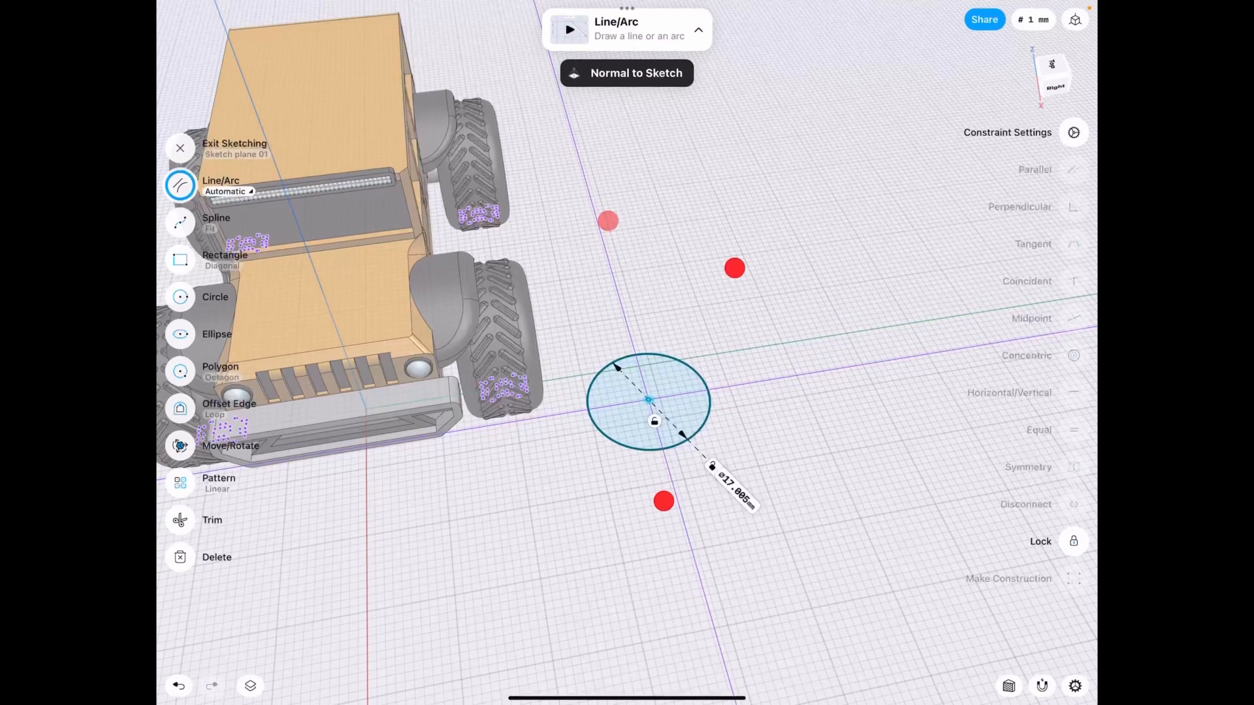
- Finish the ~17 mm circle and linear-pattern it into a vertical stack
left_click(181, 148)
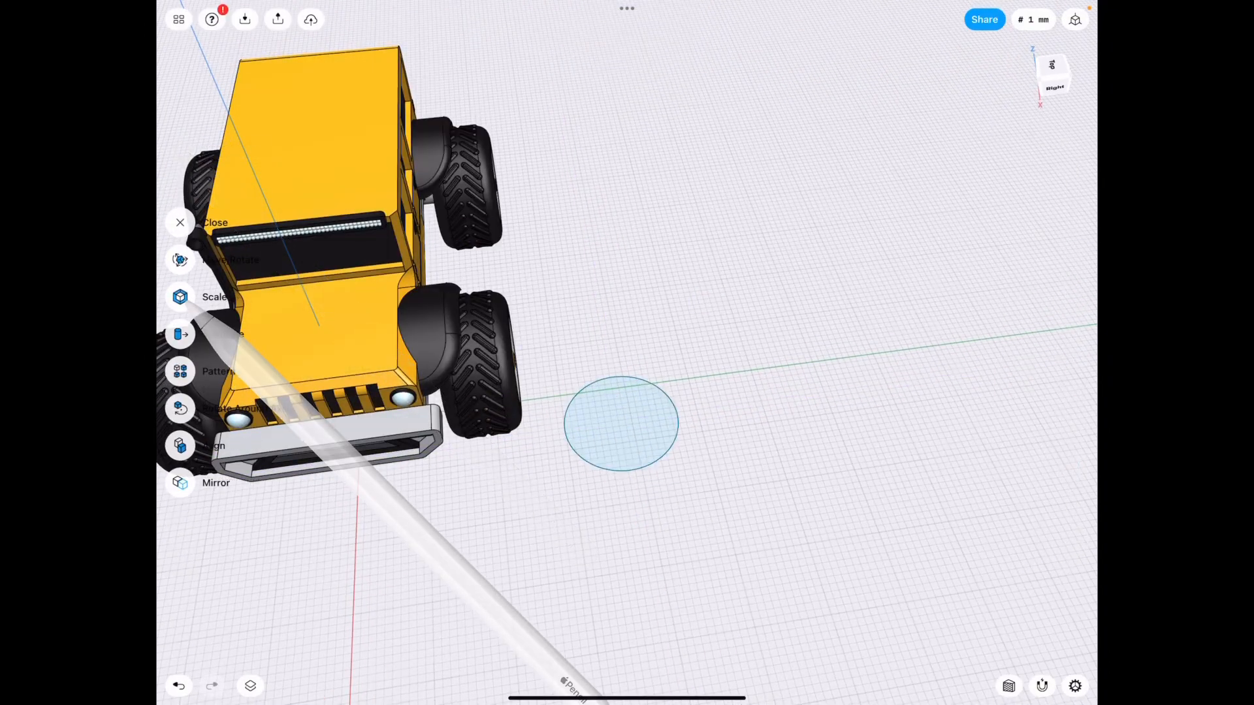
left_click(216, 370)
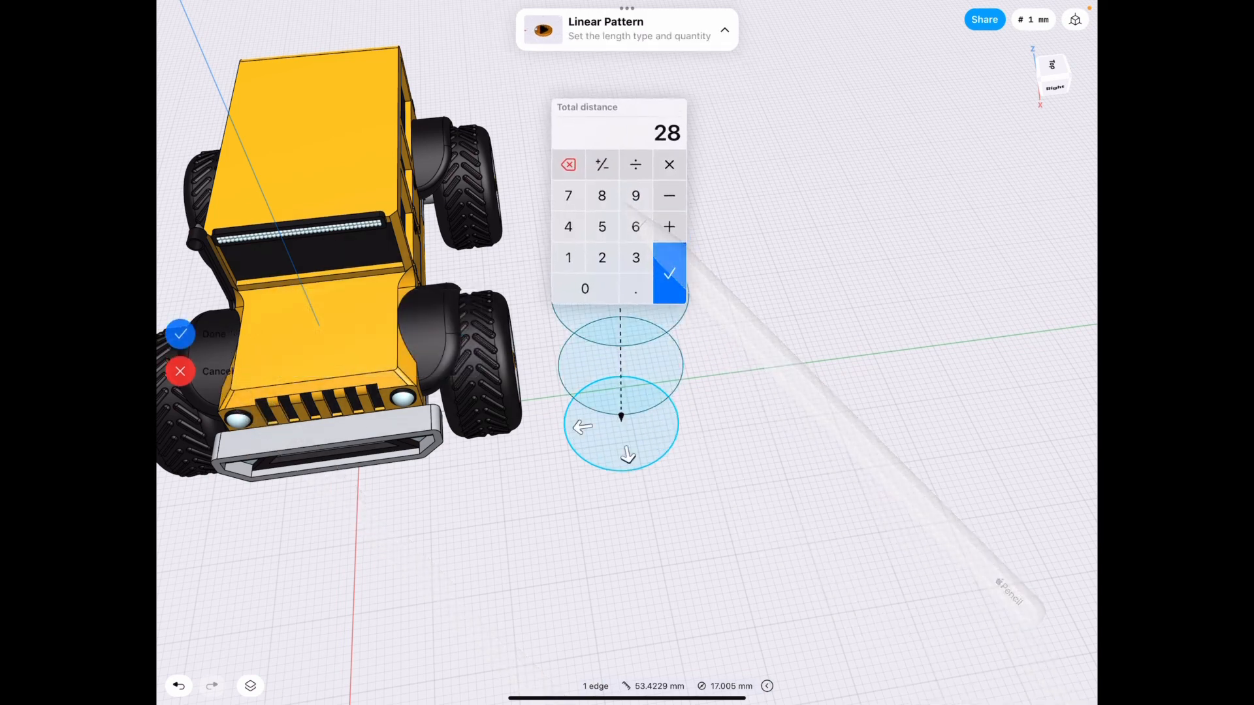
left_click(669, 273)
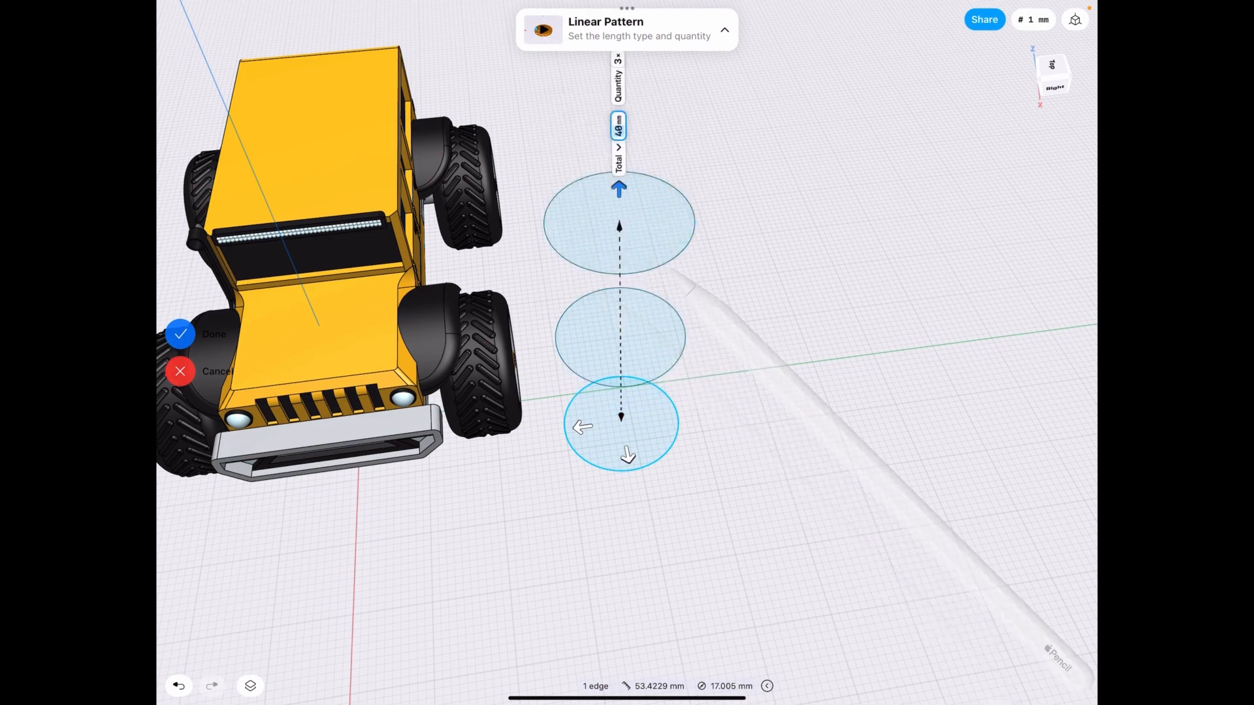
left_click(617, 80)
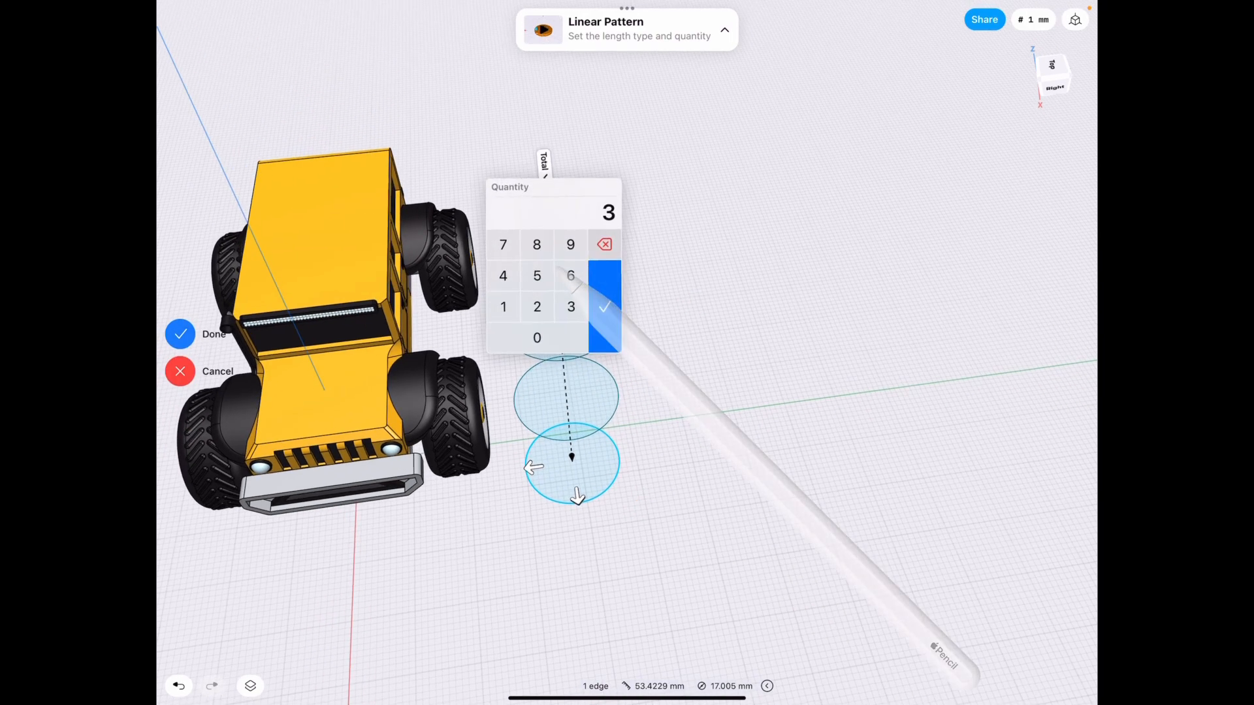
left_click(603, 306)
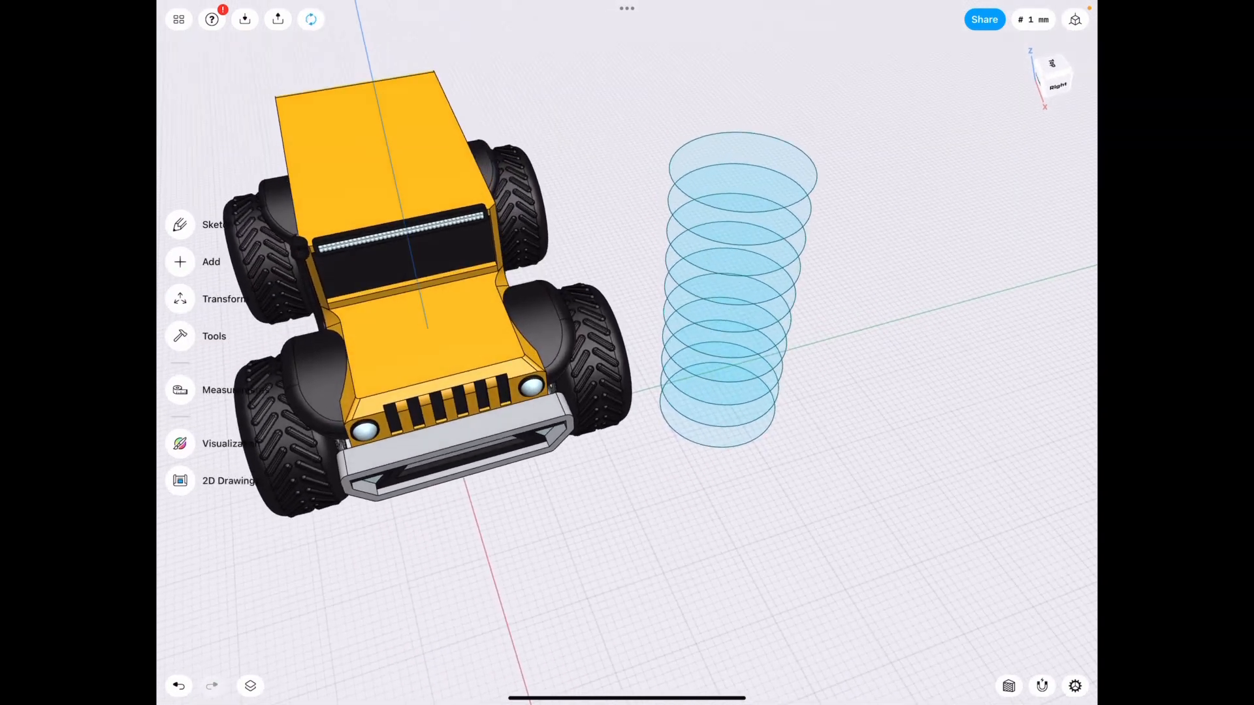
- Select a stacked circle face and enable Section View to slice the jeep
left_click(752, 376)
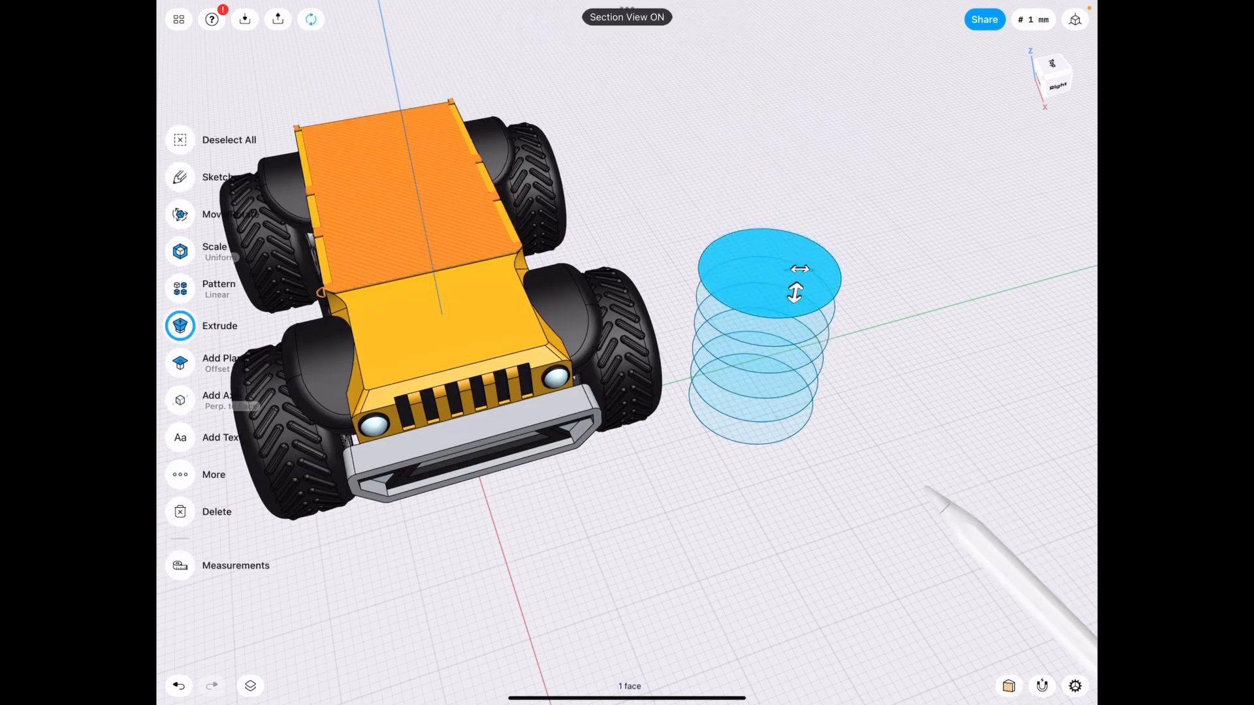
left_click(627, 17)
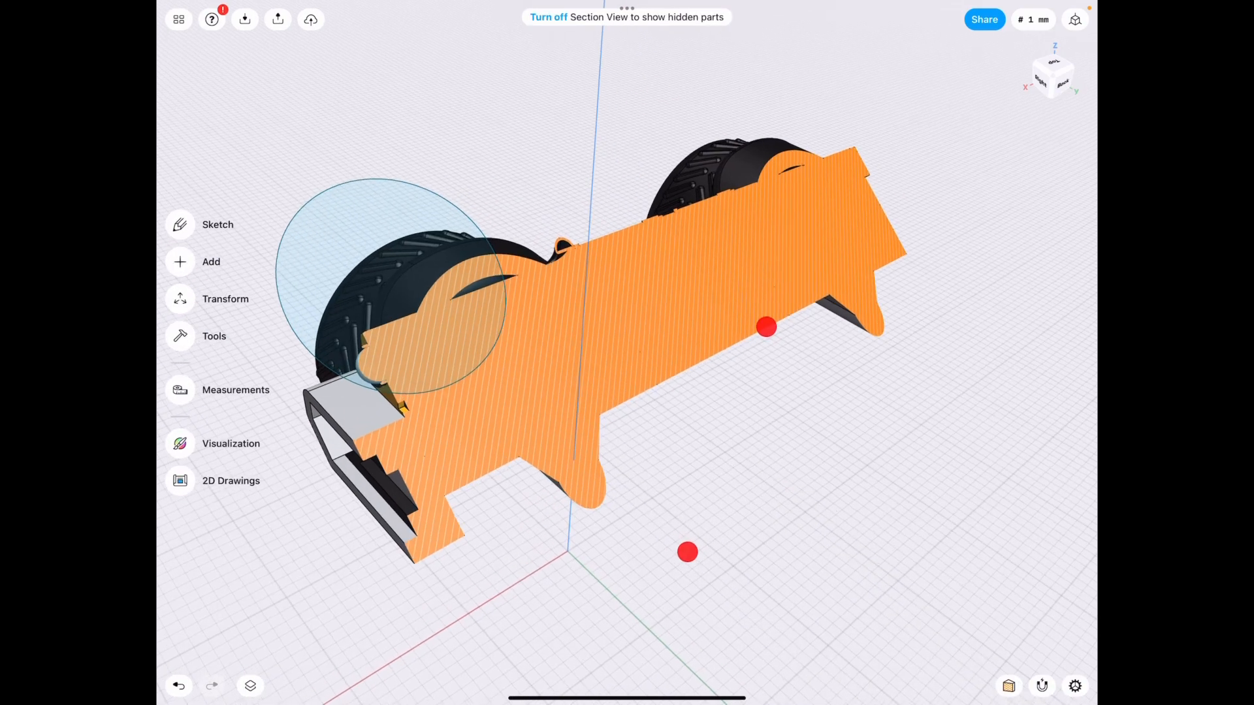
- Turn off the section cut and start moving the circle stack beneath the jeep
left_click(217, 224)
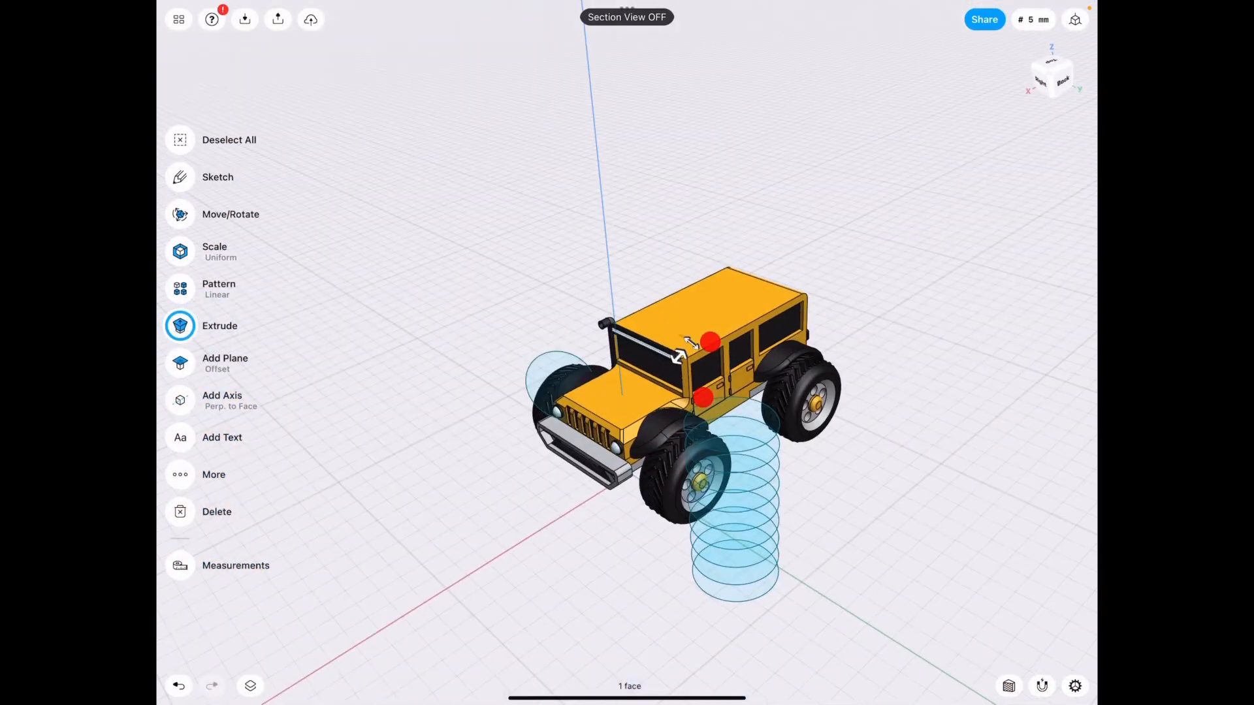
left_click(181, 325)
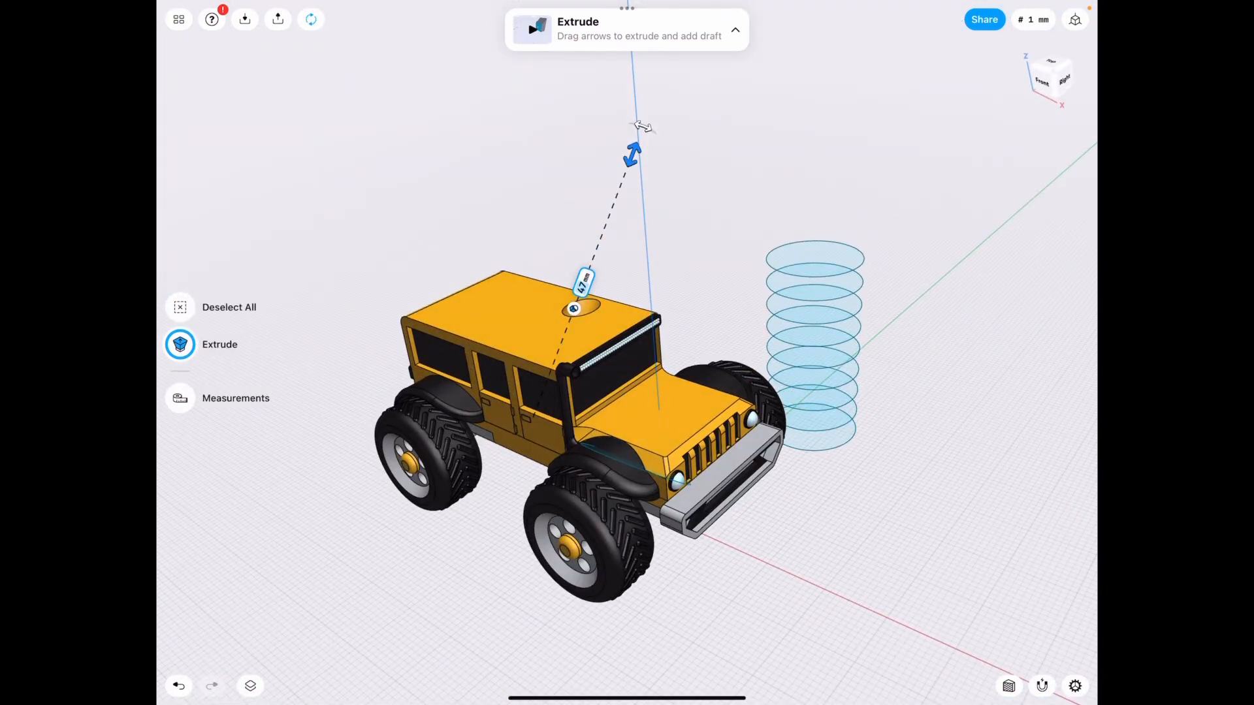
- Hide the circle sketches and orbit to view the jeep's side
left_click(178, 686)
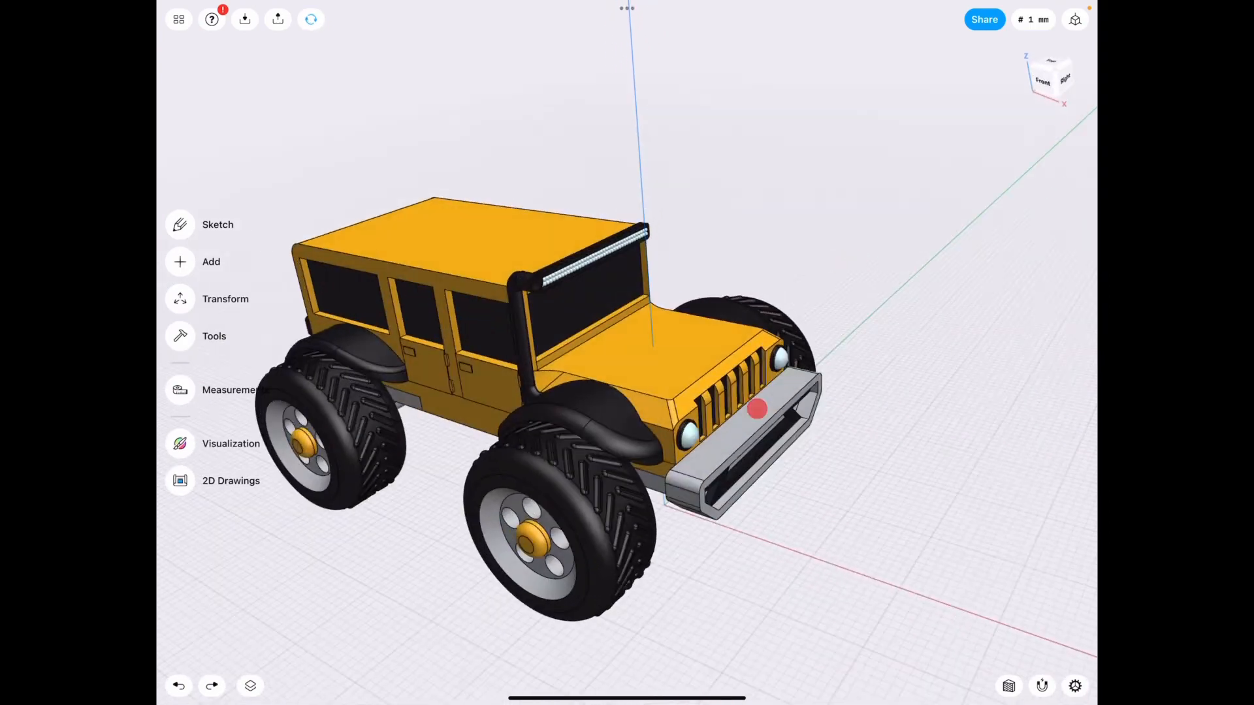
left_click_drag(756, 409, 858, 268)
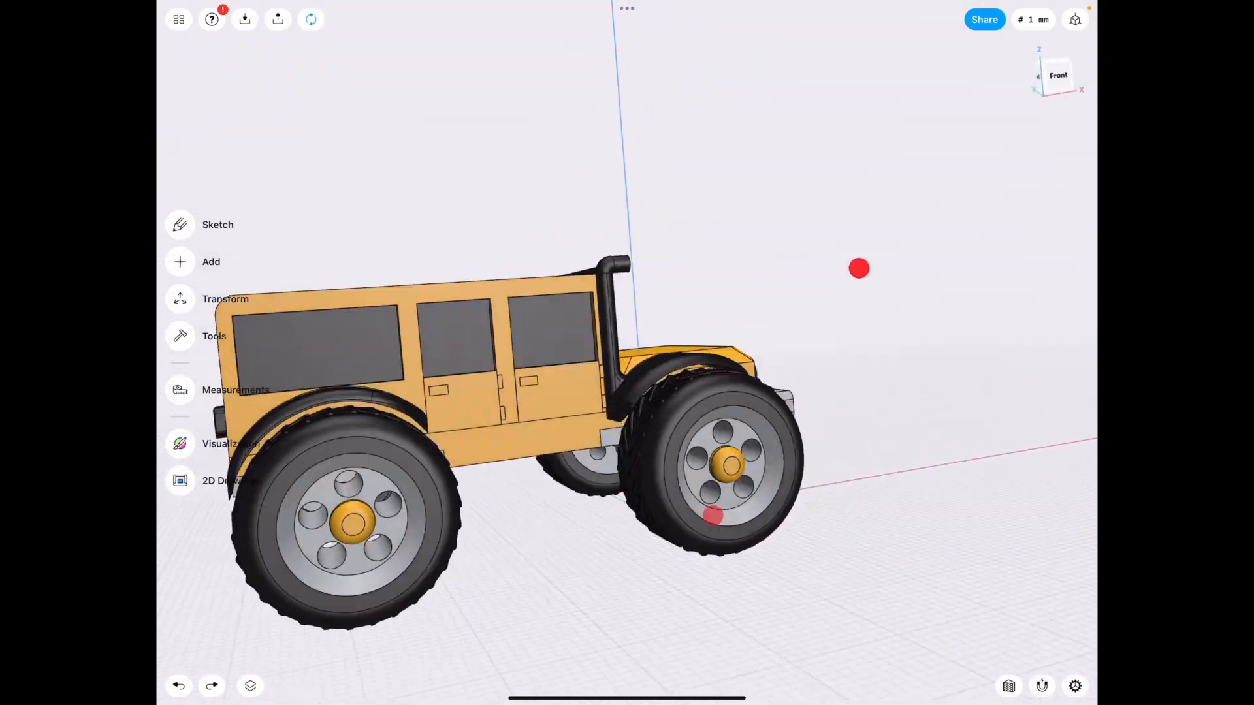